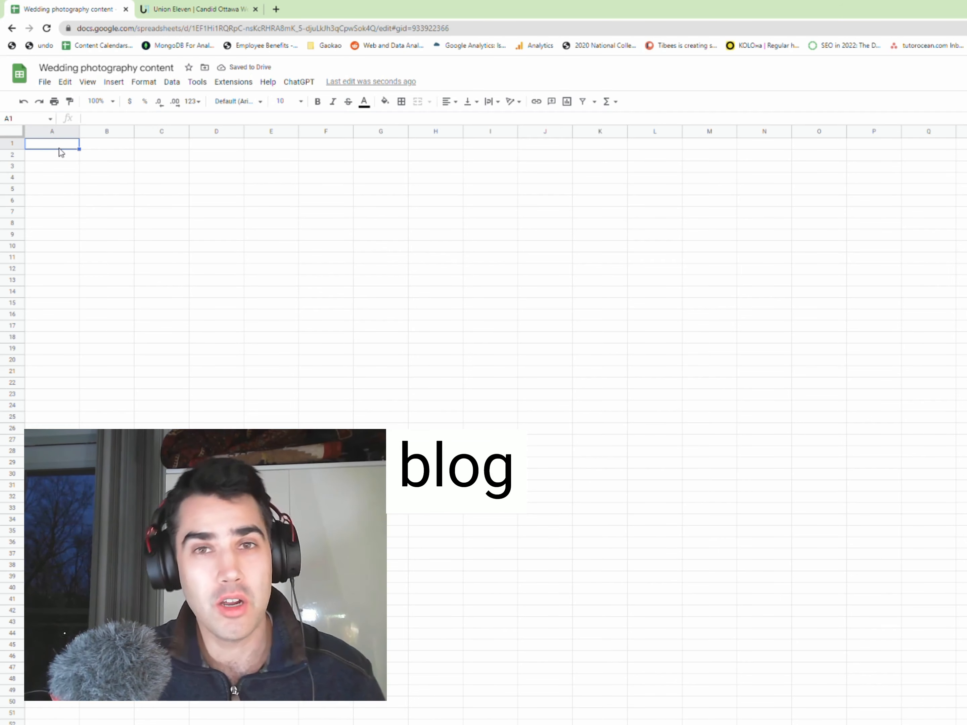
- After glancing at the Union Eleven photography site, begin a =question("wedding photog…") formula in A1
{"action": "left_click", "coordinate": [197, 9]}
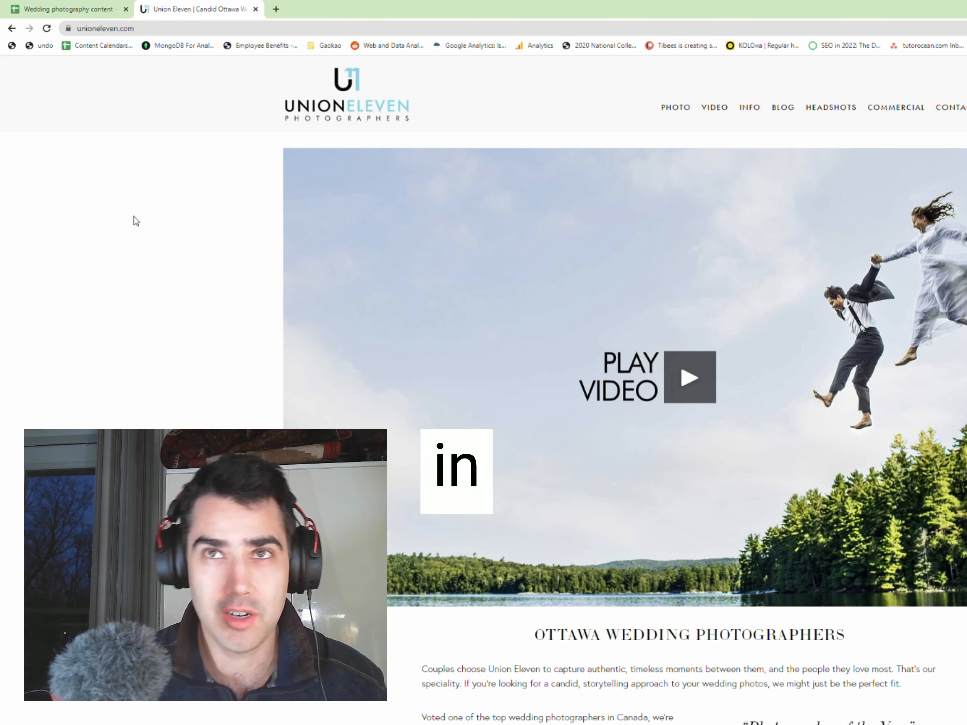
{"action": "left_click", "coordinate": [68, 9]}
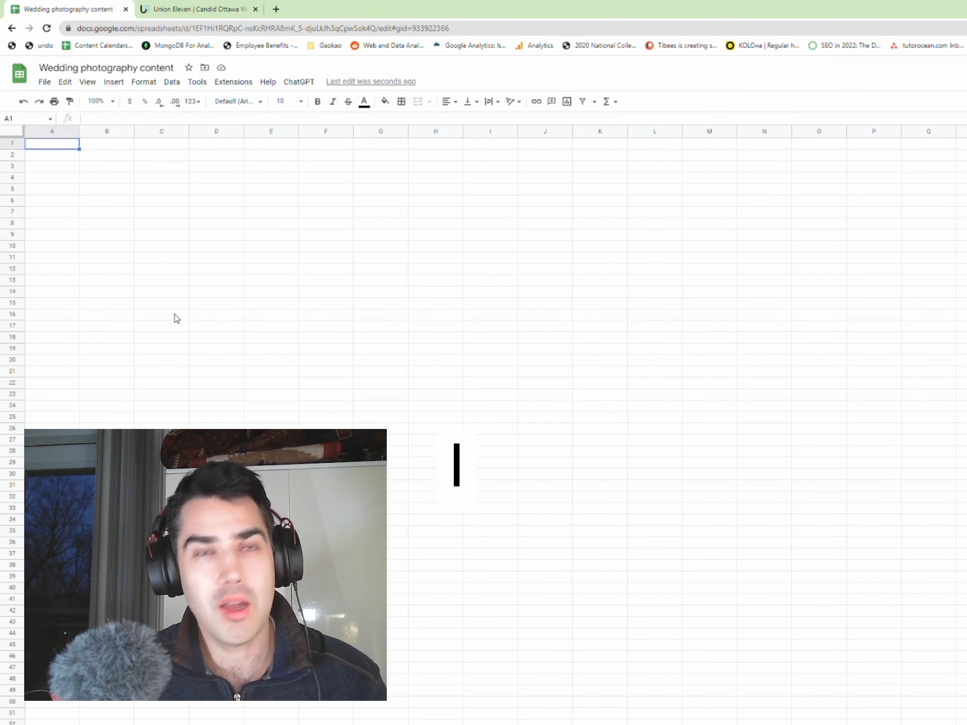
{"action": "type", "text": "question("}
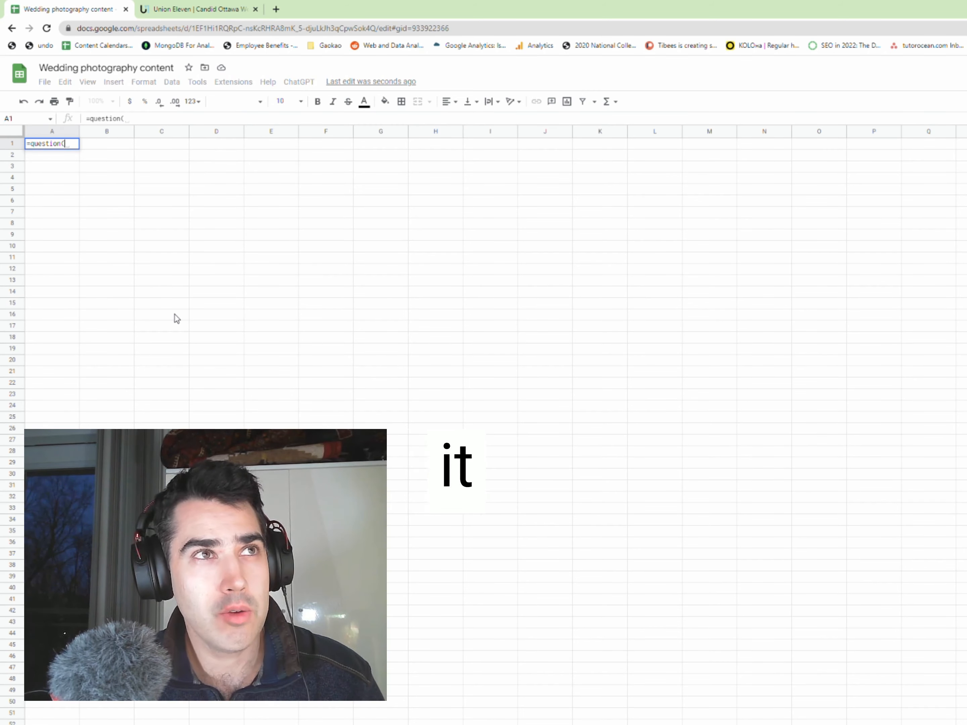
{"action": "type", "text": "\"wedding p"}
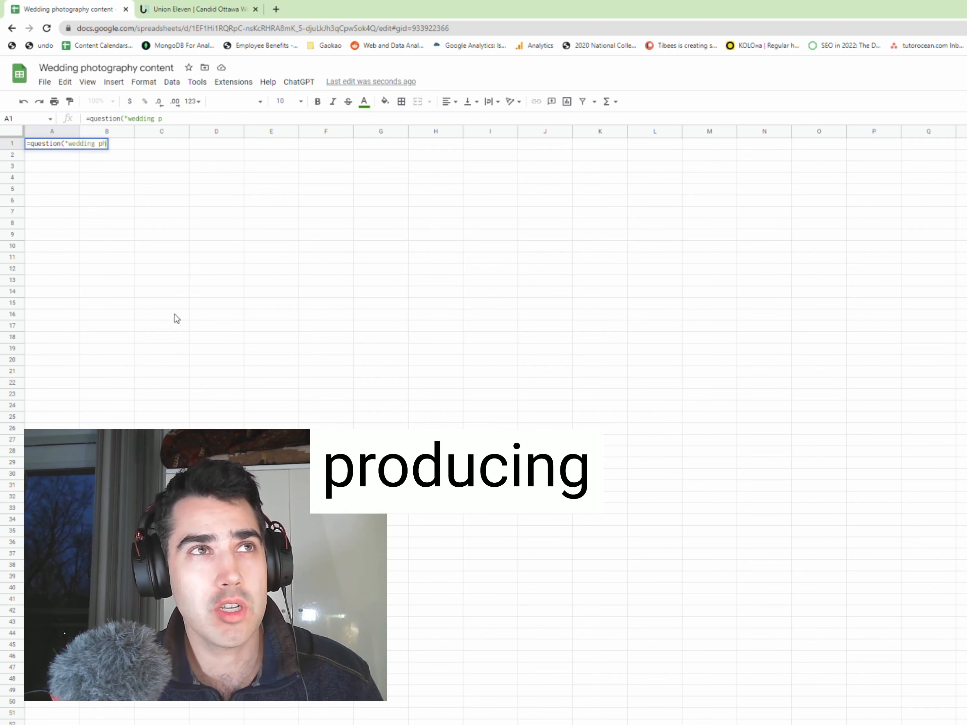
{"action": "type", "text": "hotog"}
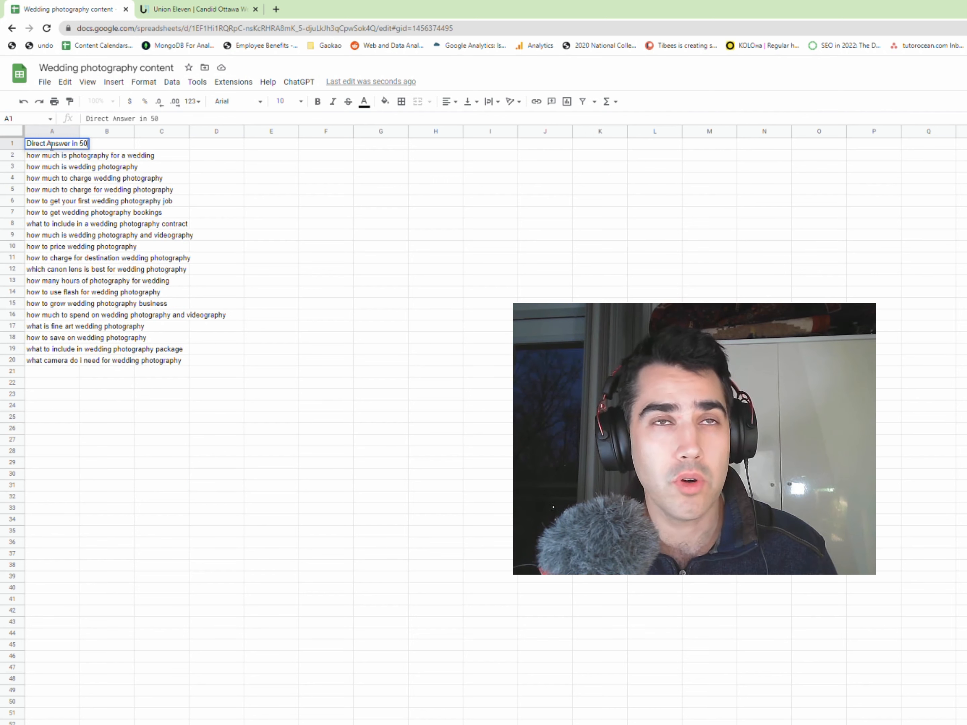
- Rename the column A header above the nineteen questions to 'Section'
{"action": "type", "text": "Section"}
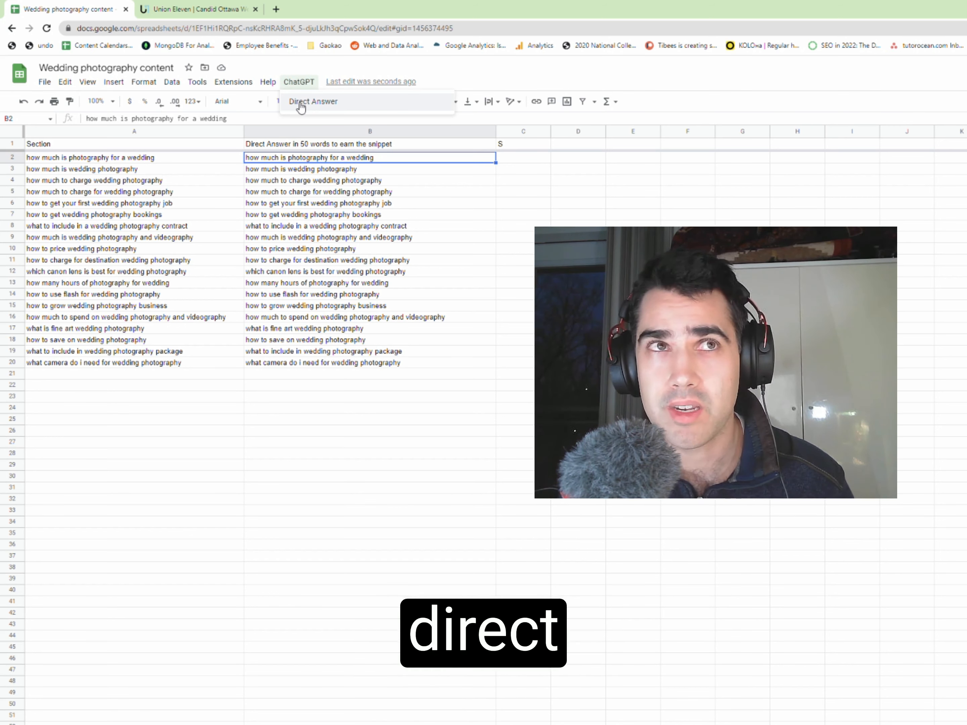
- Run ChatGPT > Direct Answer from the custom menu to generate 50-word answers
{"action": "left_click", "coordinate": [313, 101]}
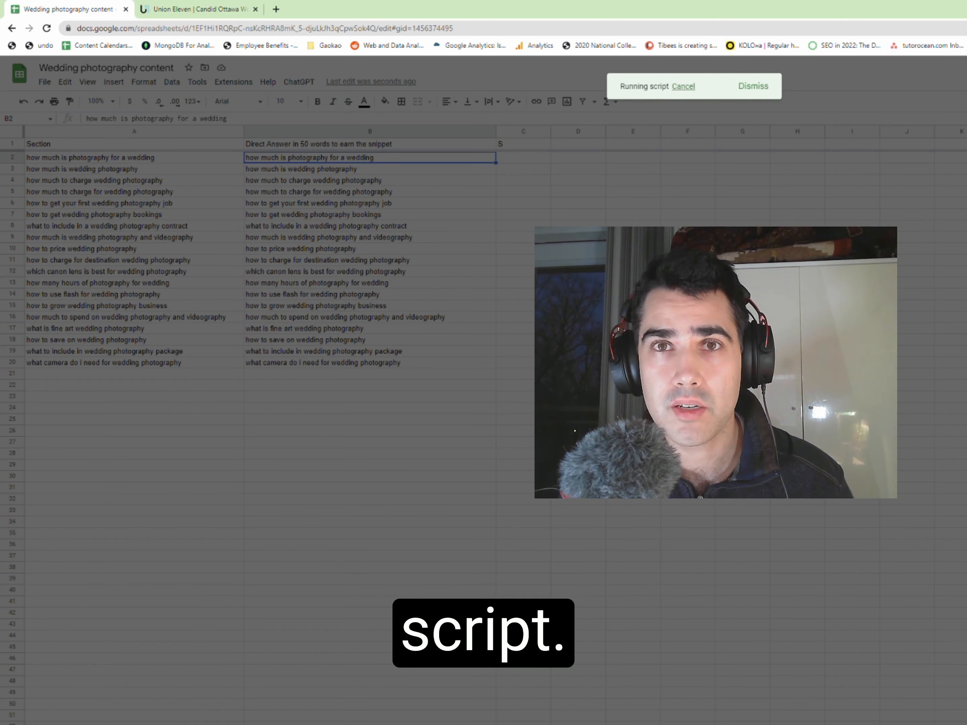